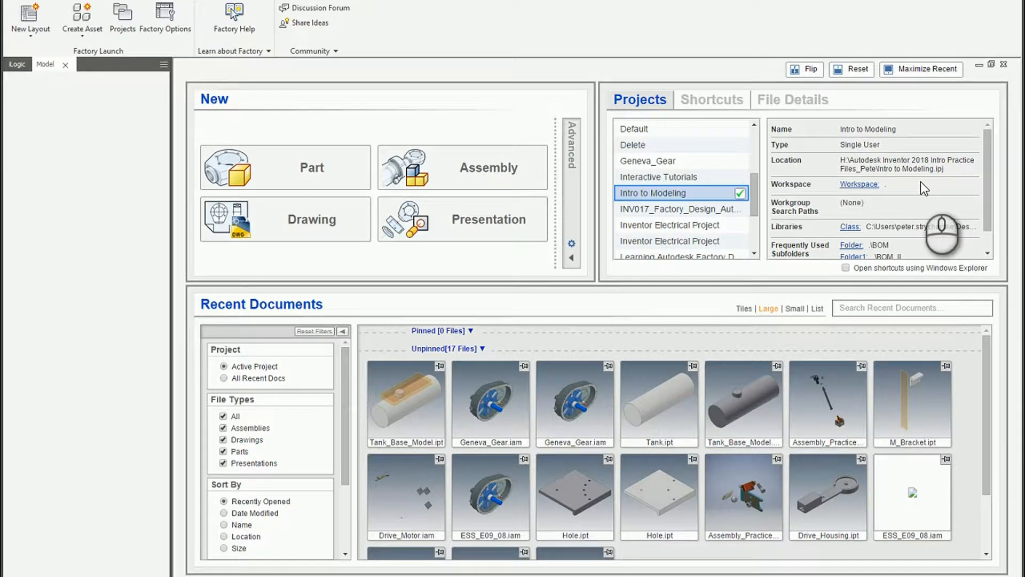
pyautogui.moveTo(414, 31)
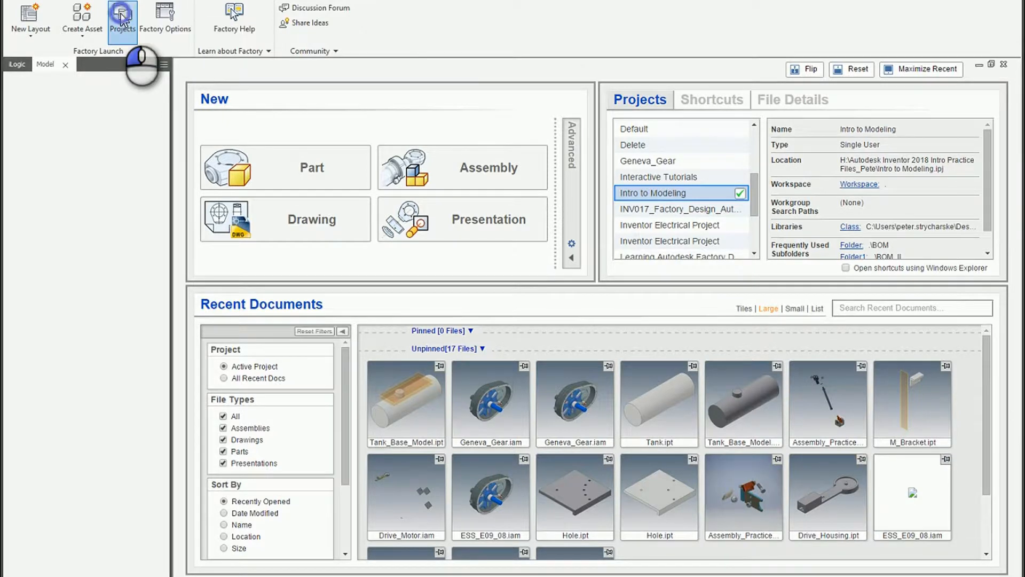
# - Activate the Geneva_Gear project from Projects and open Geneva_Gear.iam from Recent Documents
pyautogui.click(122, 19)
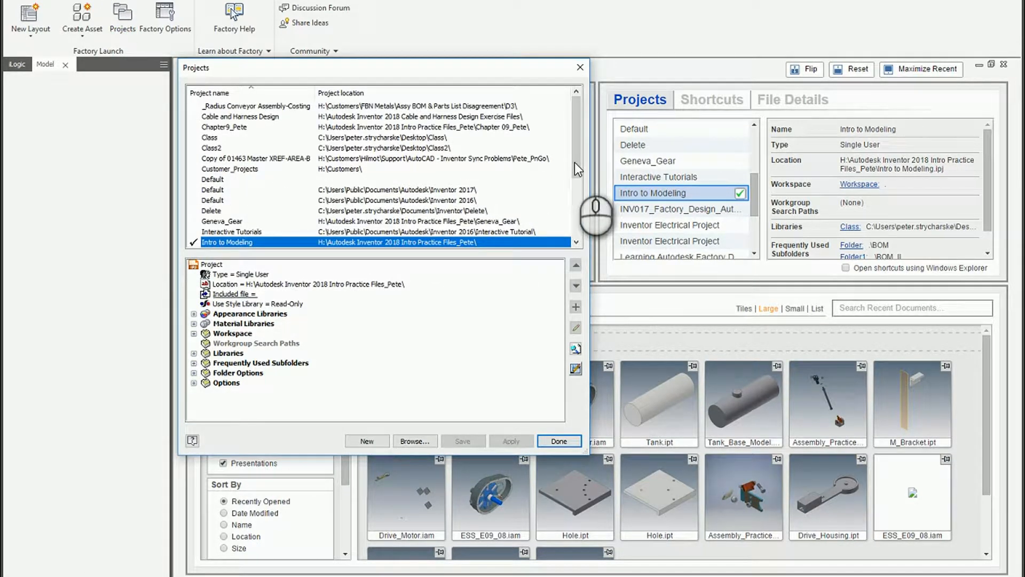
pyautogui.click(222, 221)
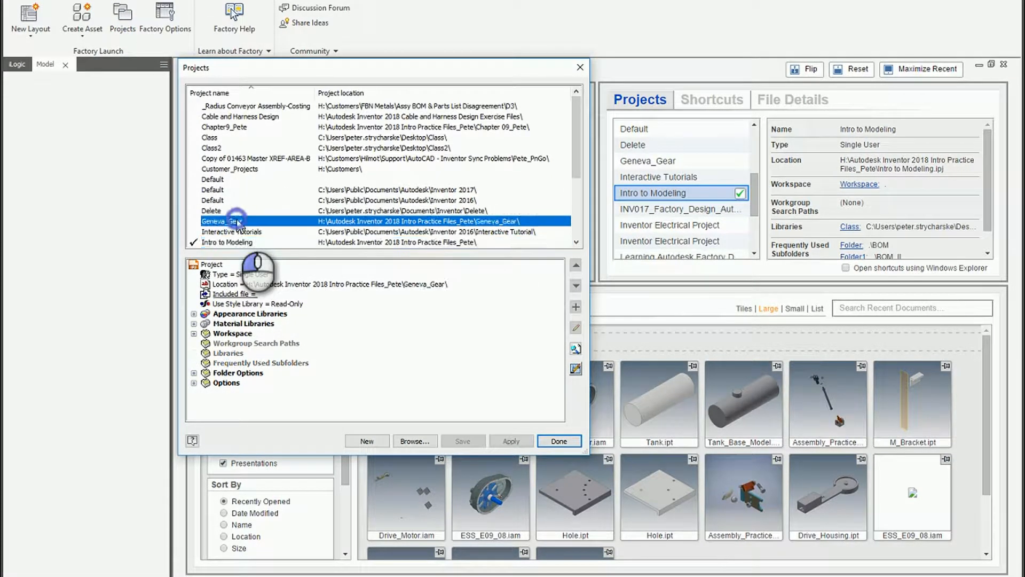
pyautogui.click(559, 441)
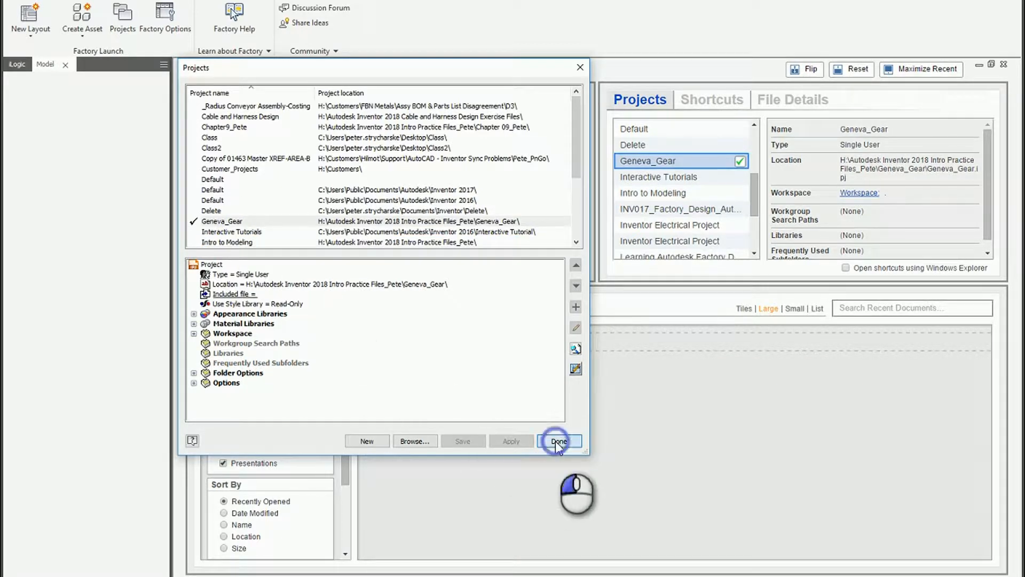
pyautogui.click(559, 441)
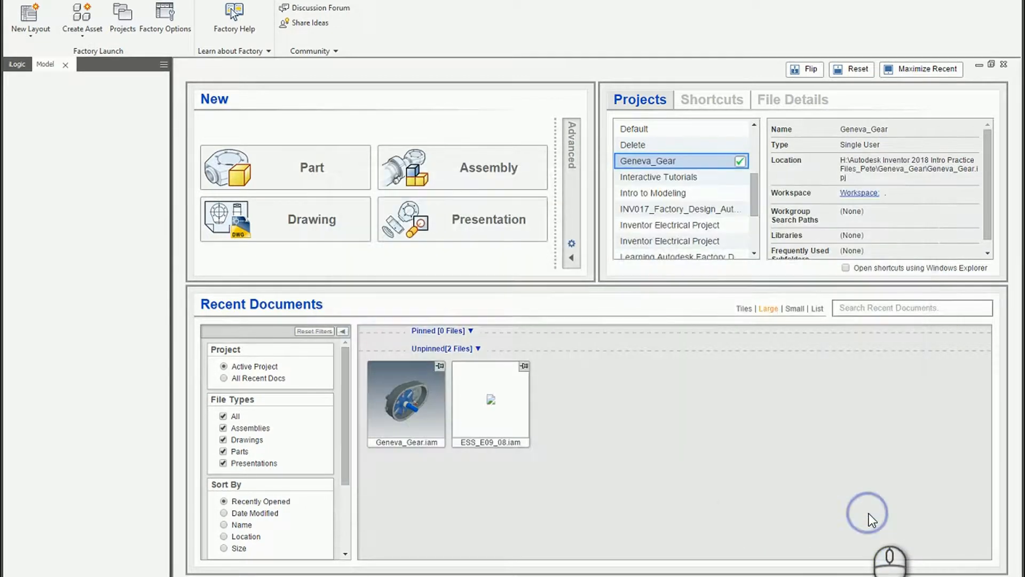
pyautogui.doubleClick(406, 403)
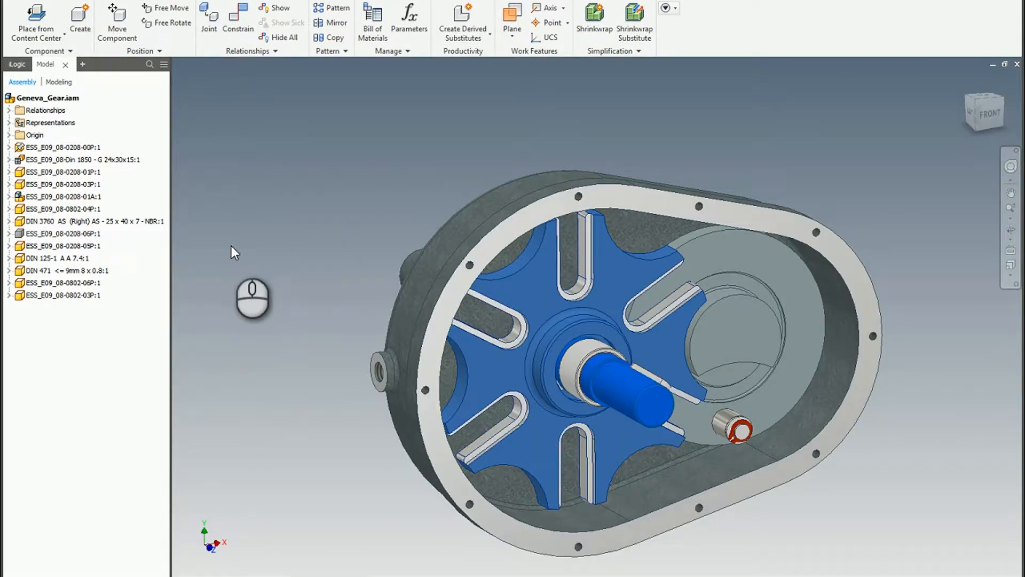
# - Expand component ESS_E09_08-0802-03P:1 in the browser to list its constraints
pyautogui.click(63, 295)
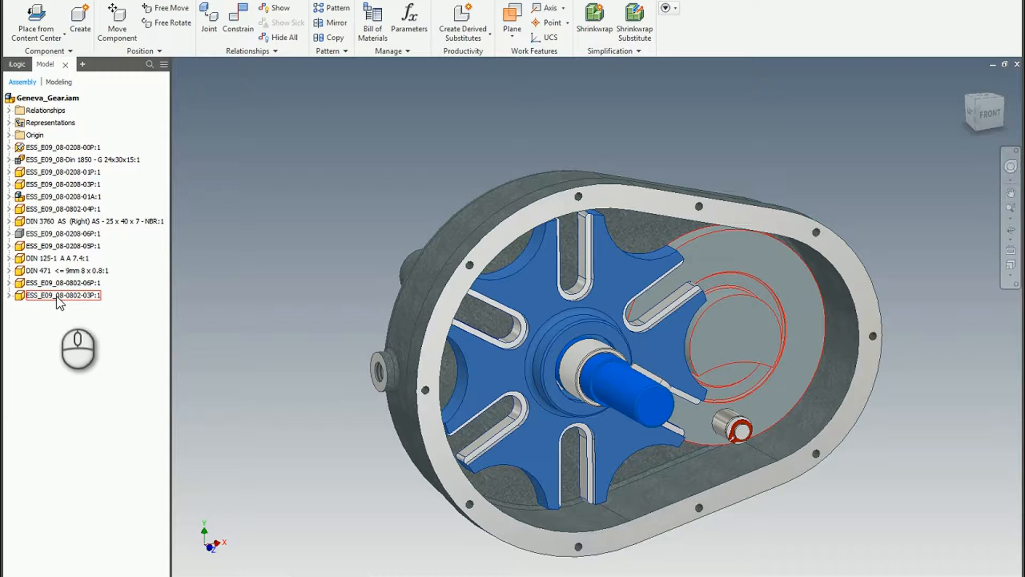
pyautogui.click(62, 295)
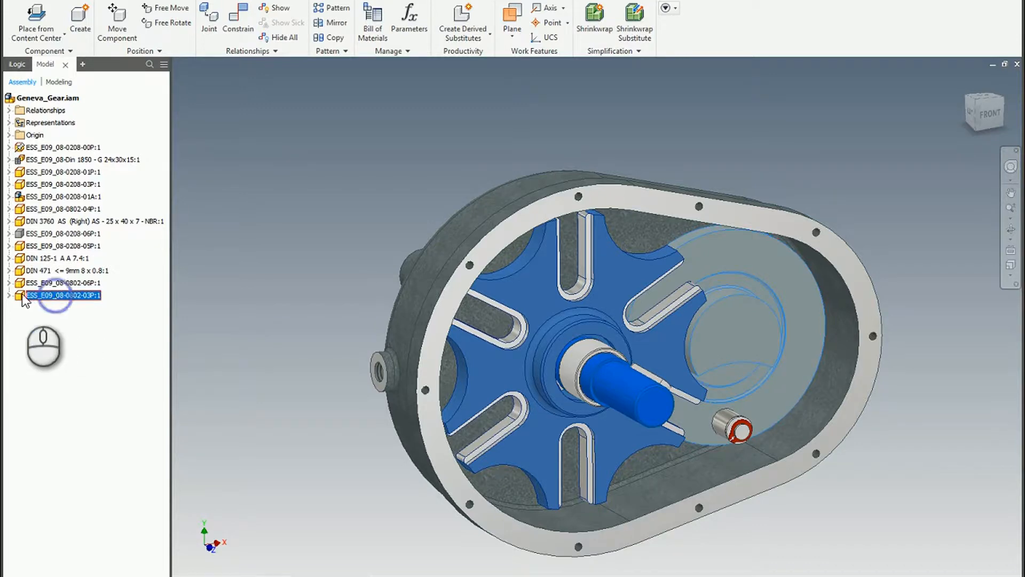
pyautogui.click(8, 295)
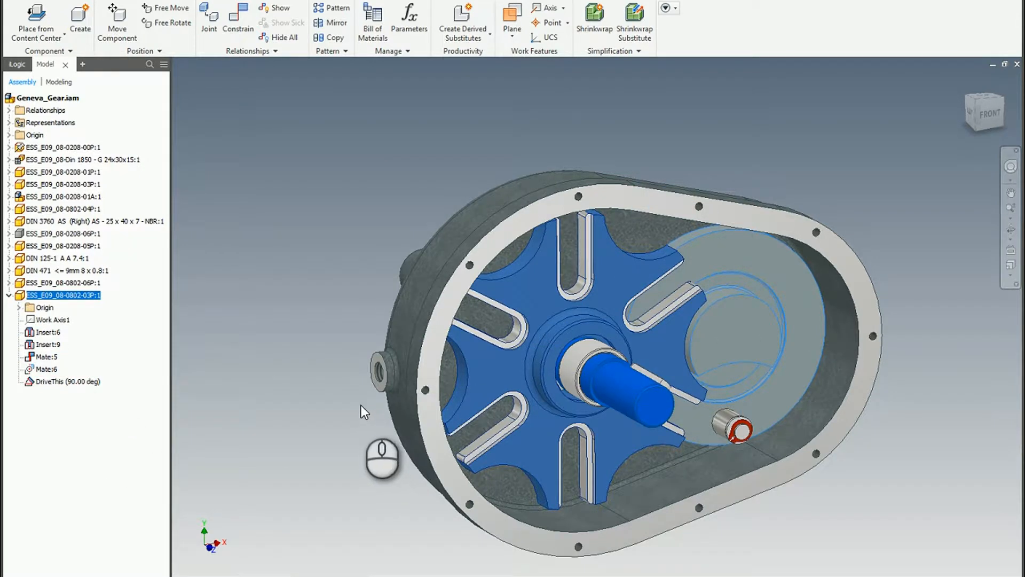
# - Suppress the DriveThis (90.00 deg) angle constraint from its context menu
pyautogui.click(63, 381)
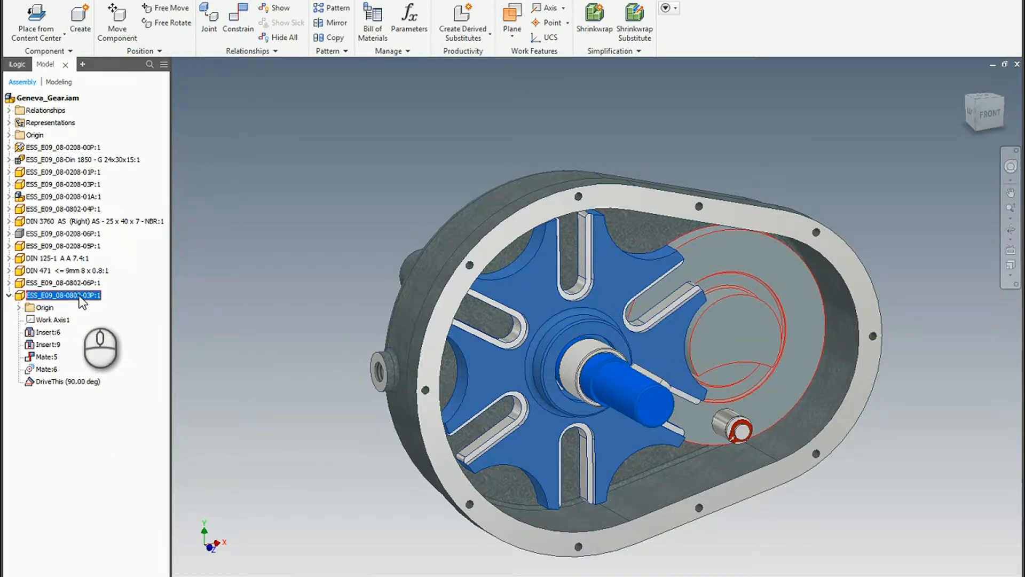
pyautogui.click(67, 382)
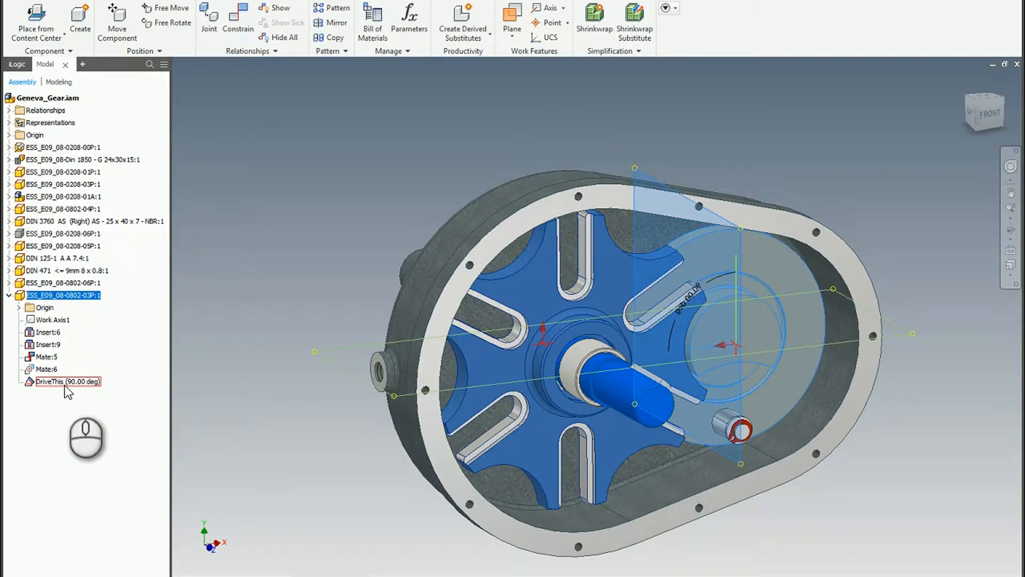
pyautogui.rightClick(65, 381)
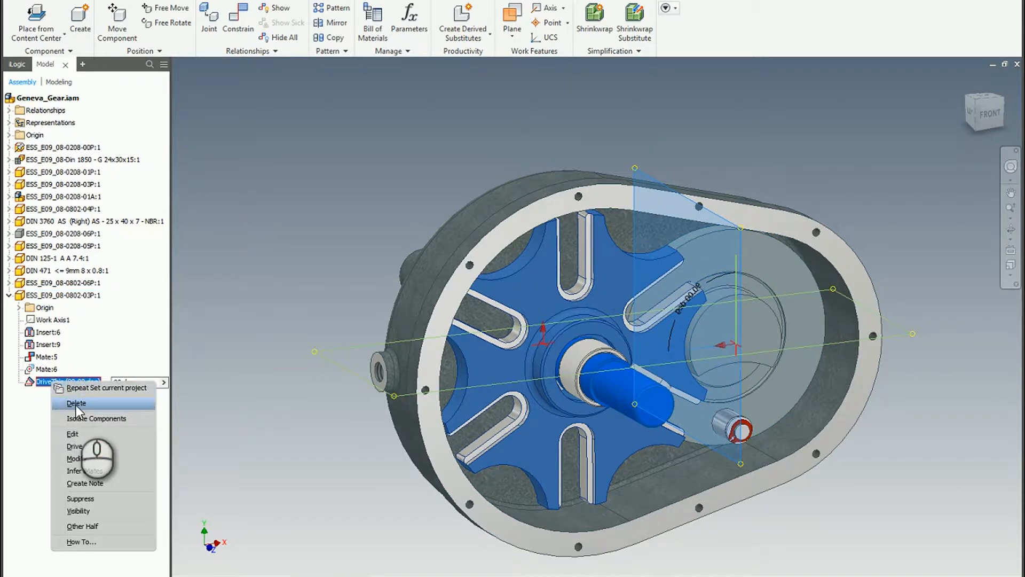
pyautogui.moveTo(89, 501)
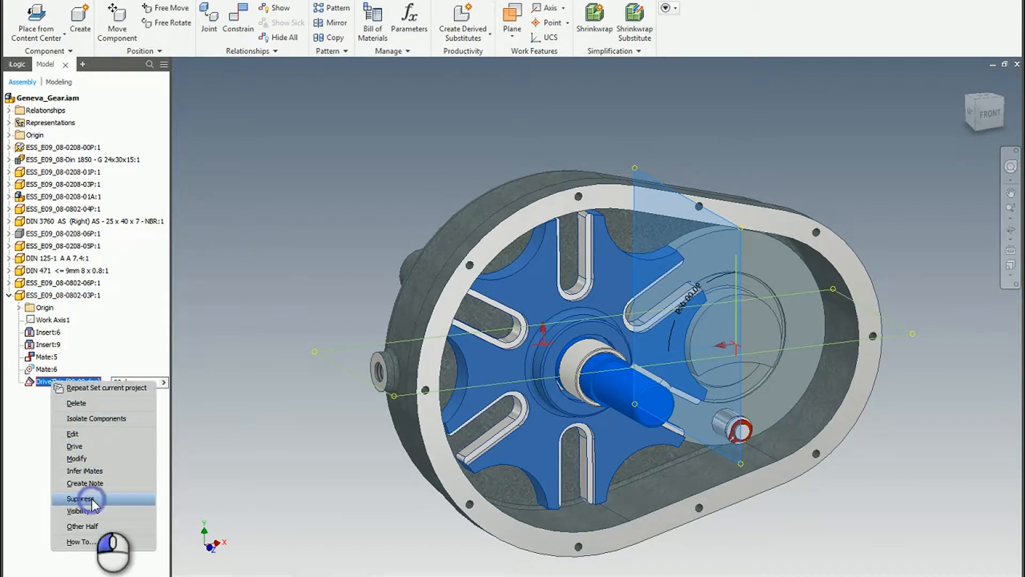
pyautogui.click(81, 499)
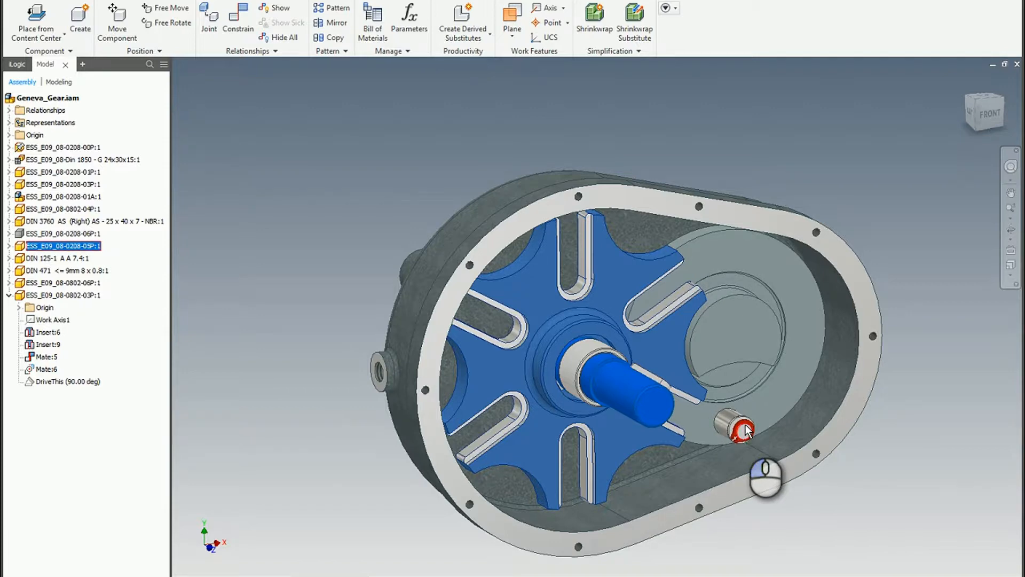
pyautogui.moveTo(487, 437)
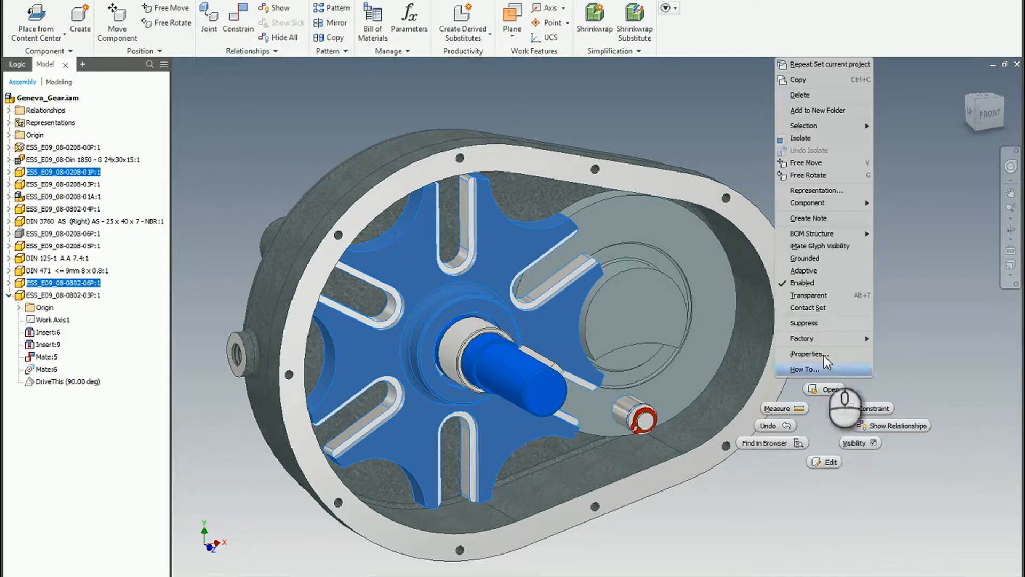
pyautogui.moveTo(808, 307)
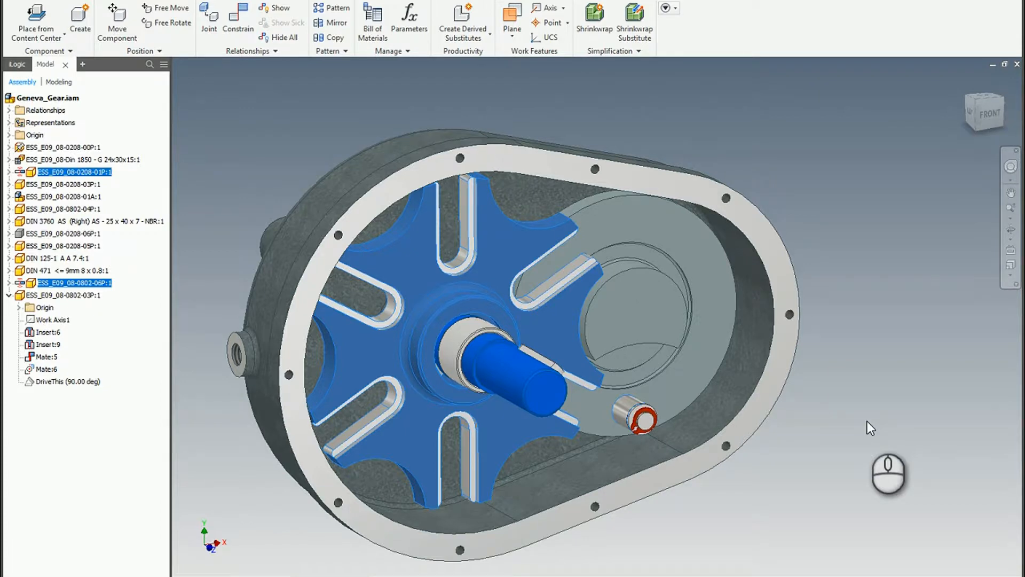
pyautogui.moveTo(863, 433)
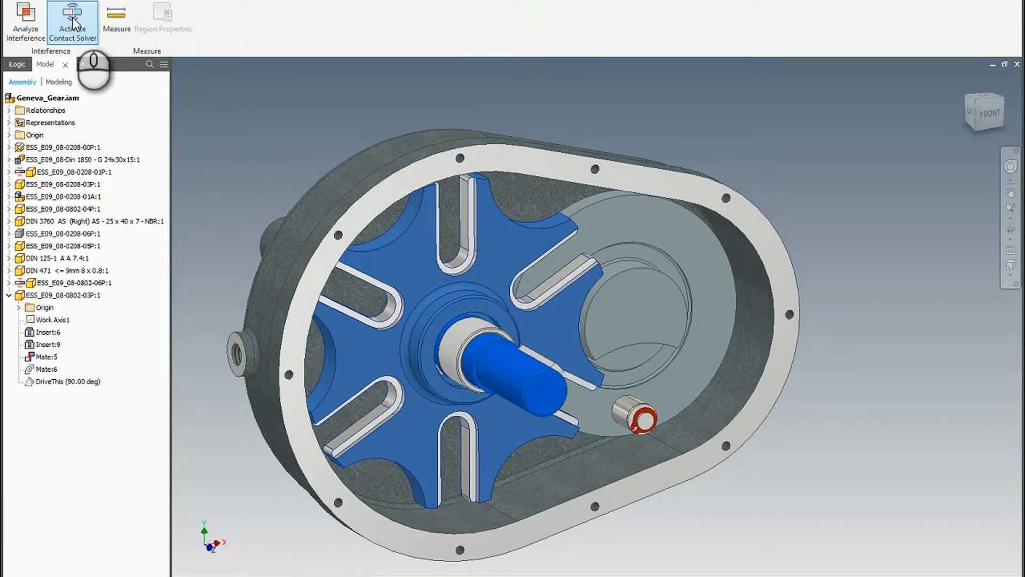
pyautogui.moveTo(73, 21)
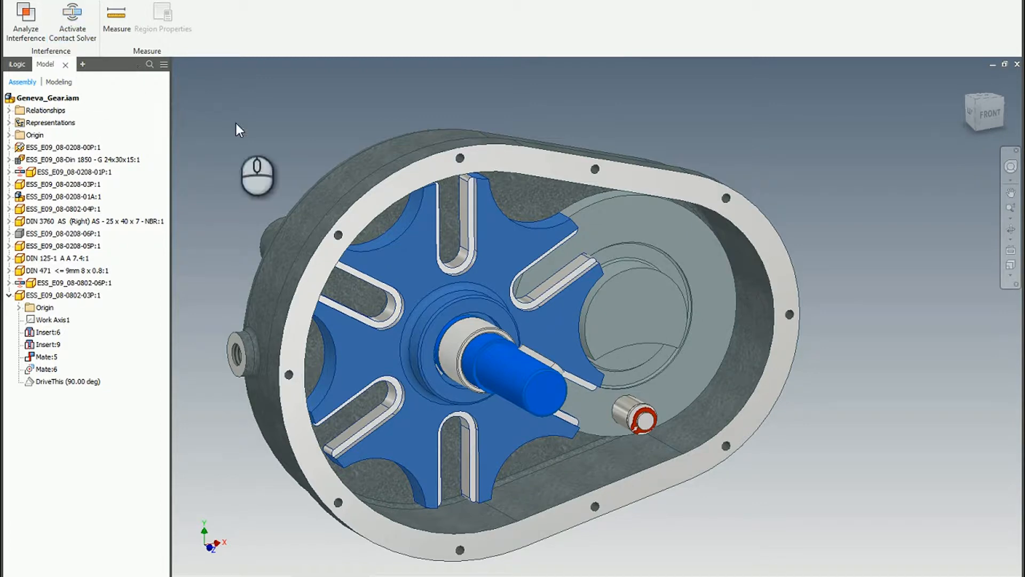
# - Accept the 90-degree Angle constraint DriveThis between the drive wheel and gear
pyautogui.click(644, 419)
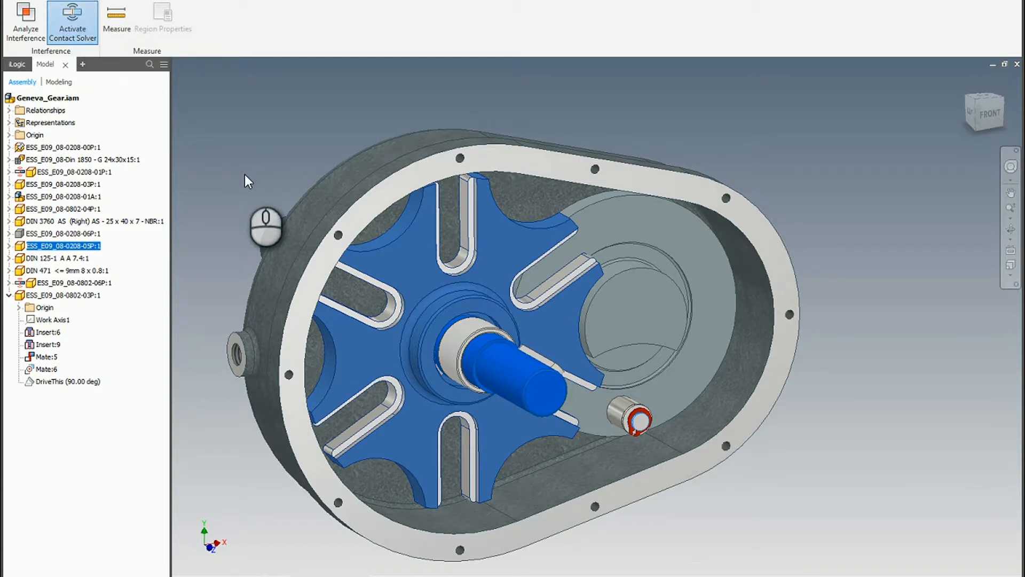
pyautogui.moveTo(261, 151)
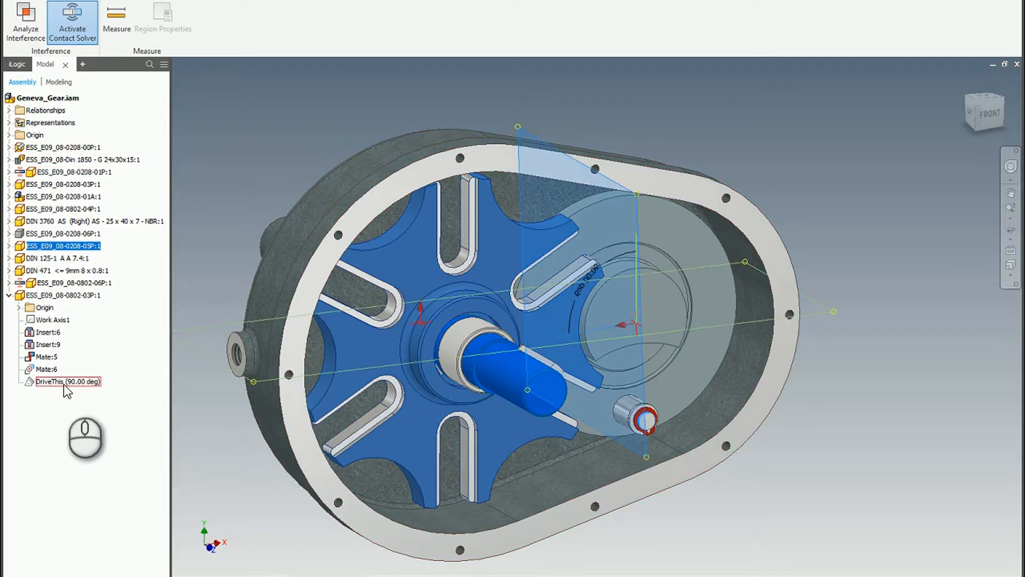
pyautogui.moveTo(53, 385)
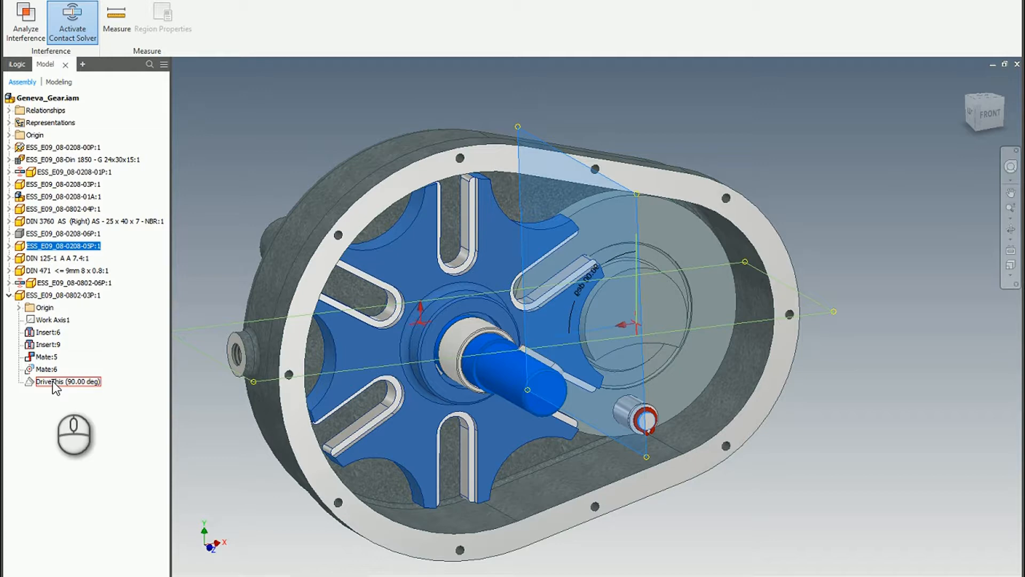
# - Choose Drive for the DriveThis constraint, opening its 0-180 degree drive dialog
pyautogui.rightClick(65, 381)
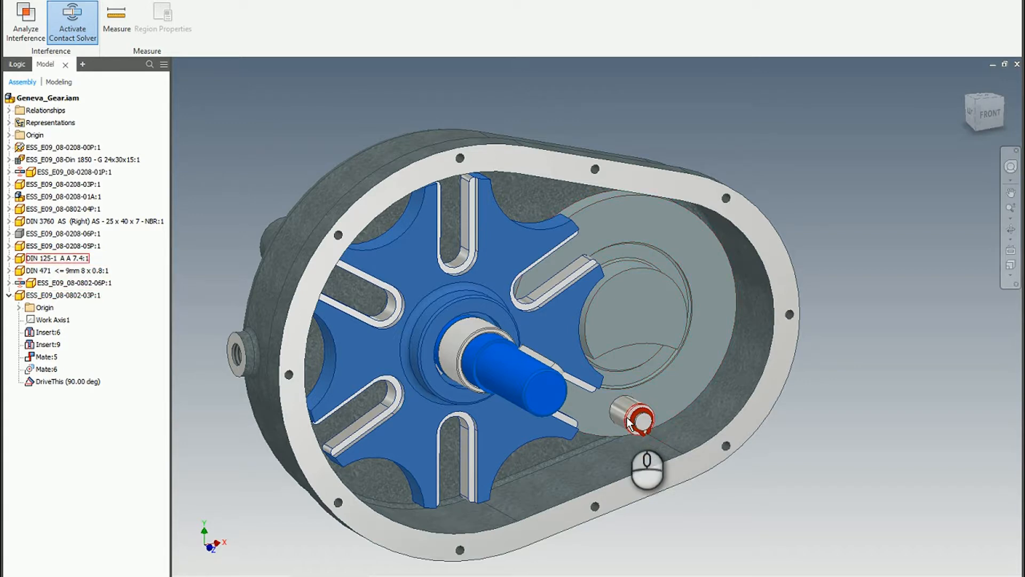
pyautogui.click(63, 381)
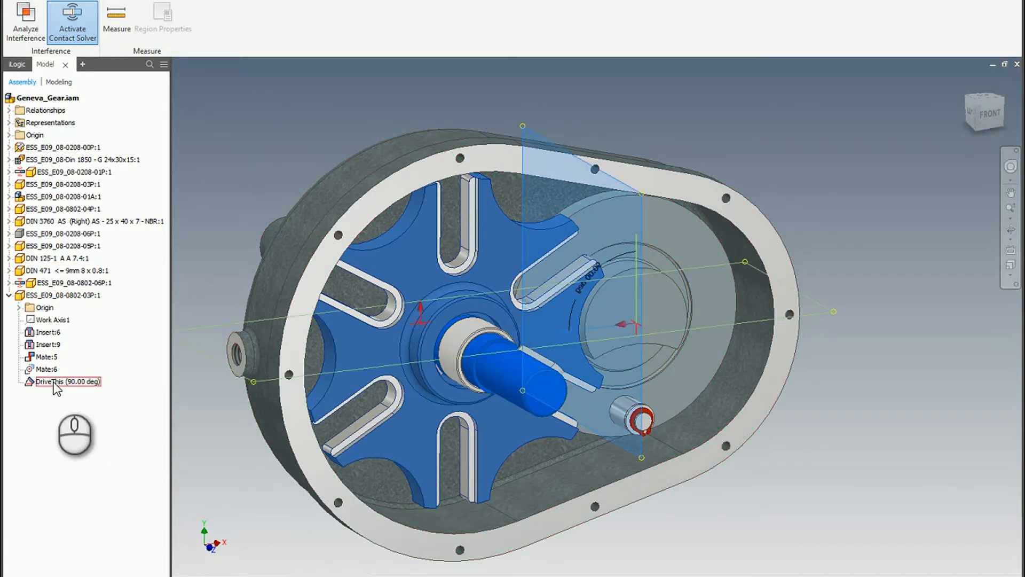
pyautogui.rightClick(67, 381)
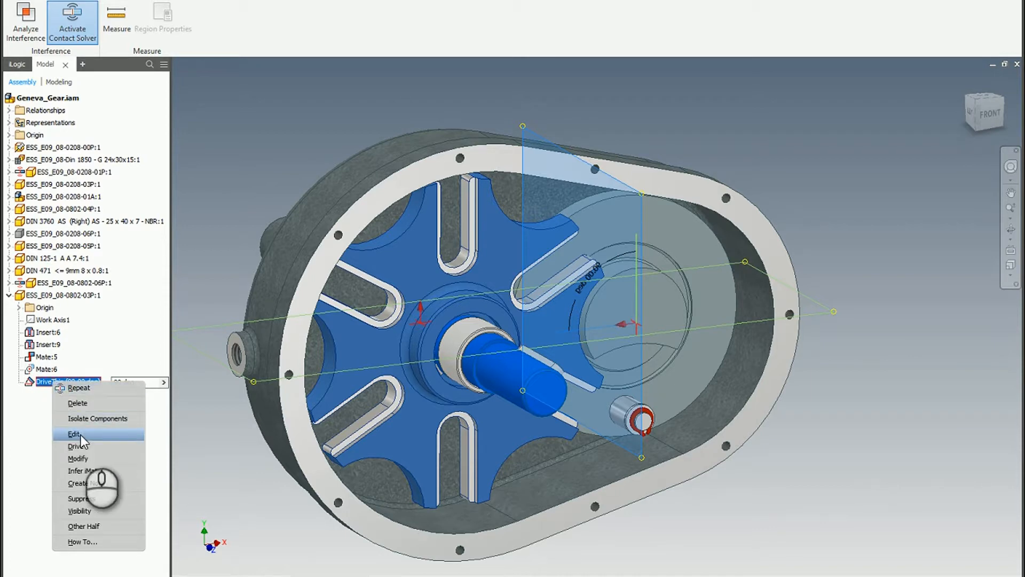
pyautogui.click(76, 445)
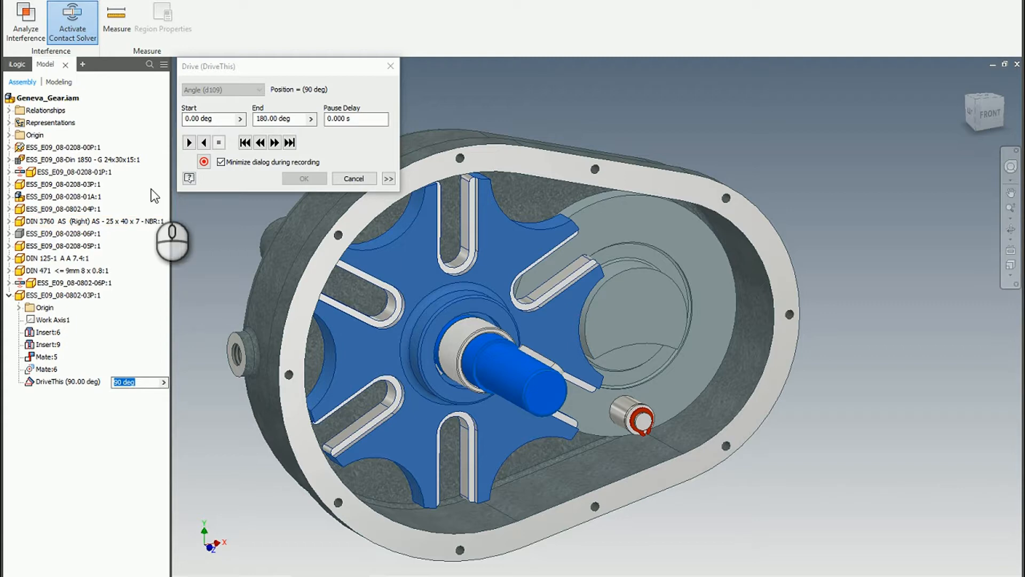
pyautogui.moveTo(422, 346)
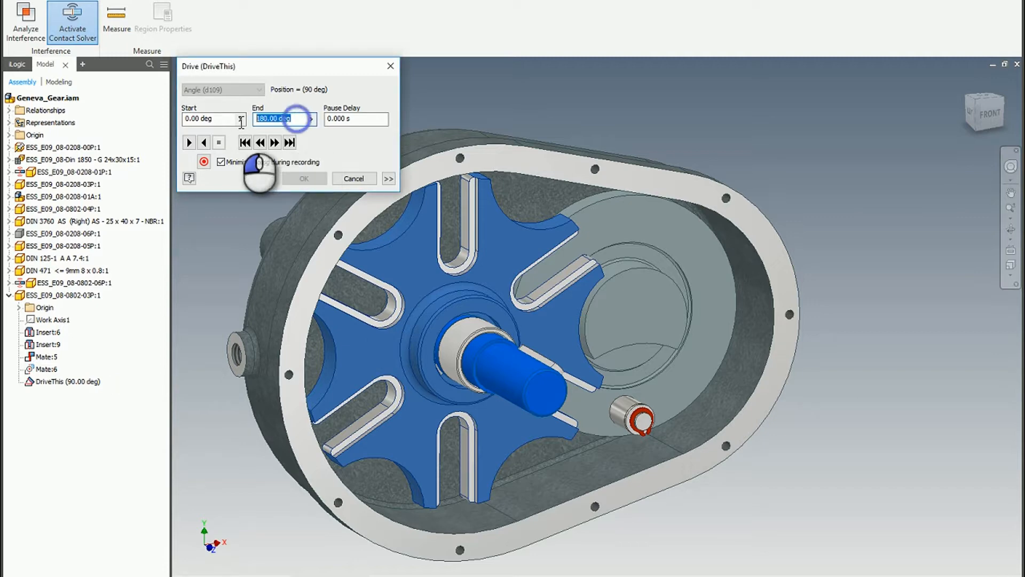
# - Set the drive End value to 1080 degrees and expand the extended drive options
pyautogui.write('10')
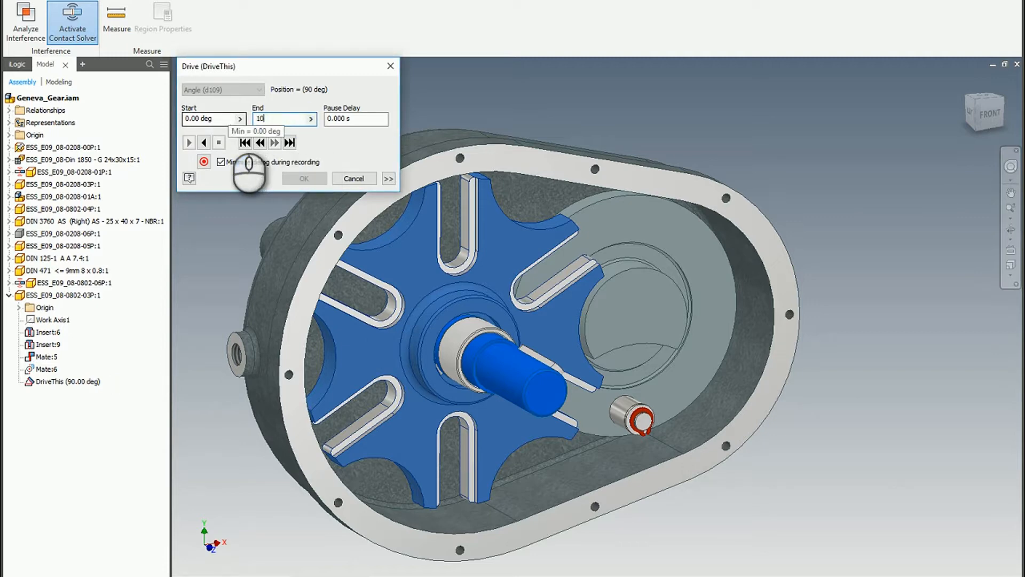
pyautogui.write('1080')
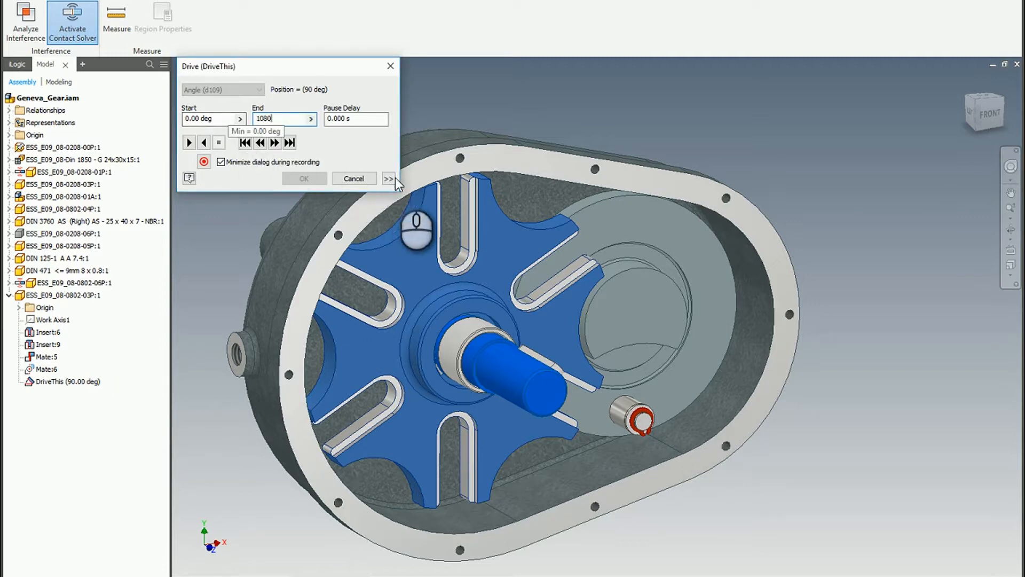
pyautogui.click(389, 178)
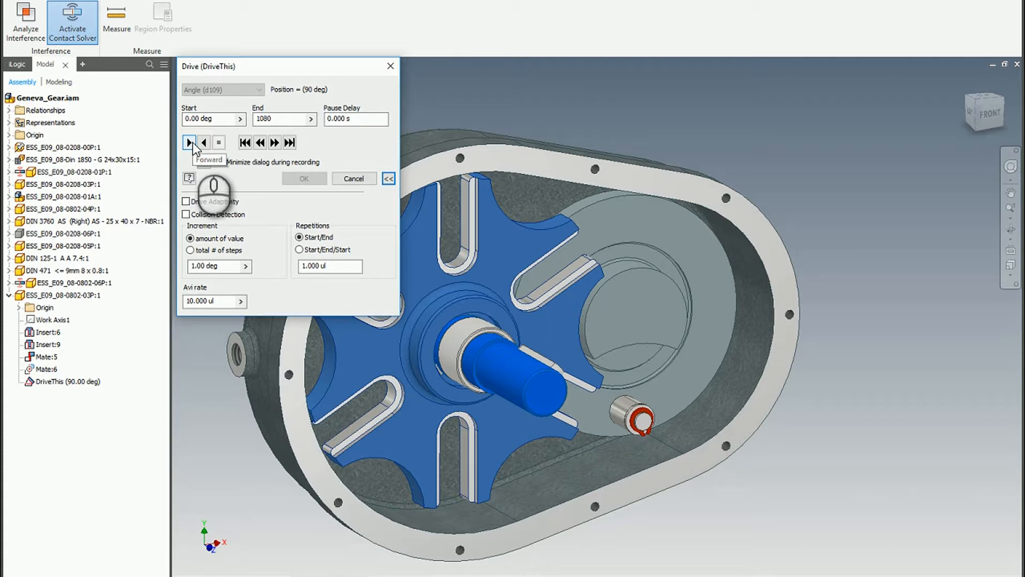
# - Run the drive forward and dismiss the cannot-solve warning that appears
pyautogui.click(189, 142)
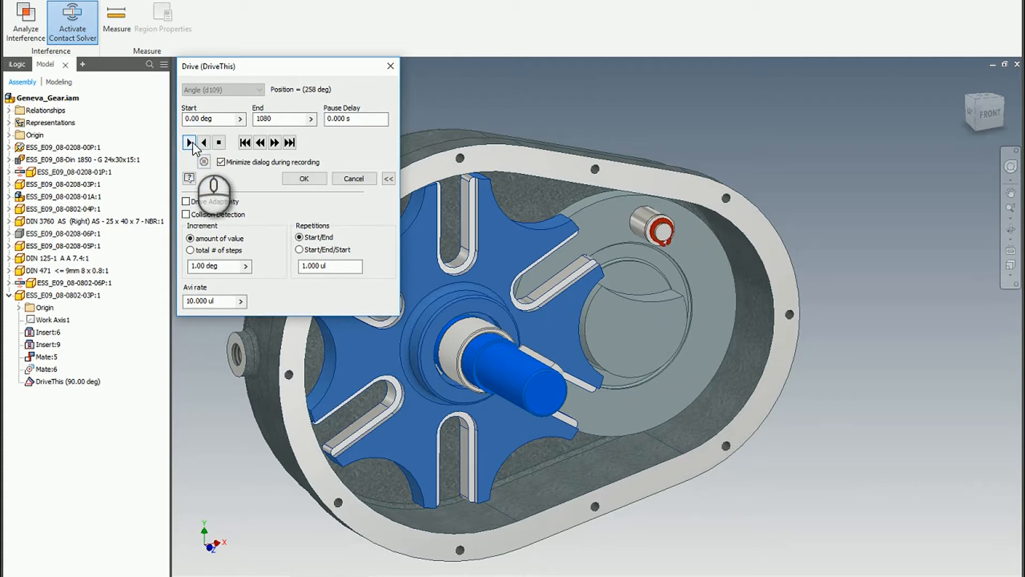
pyautogui.click(190, 142)
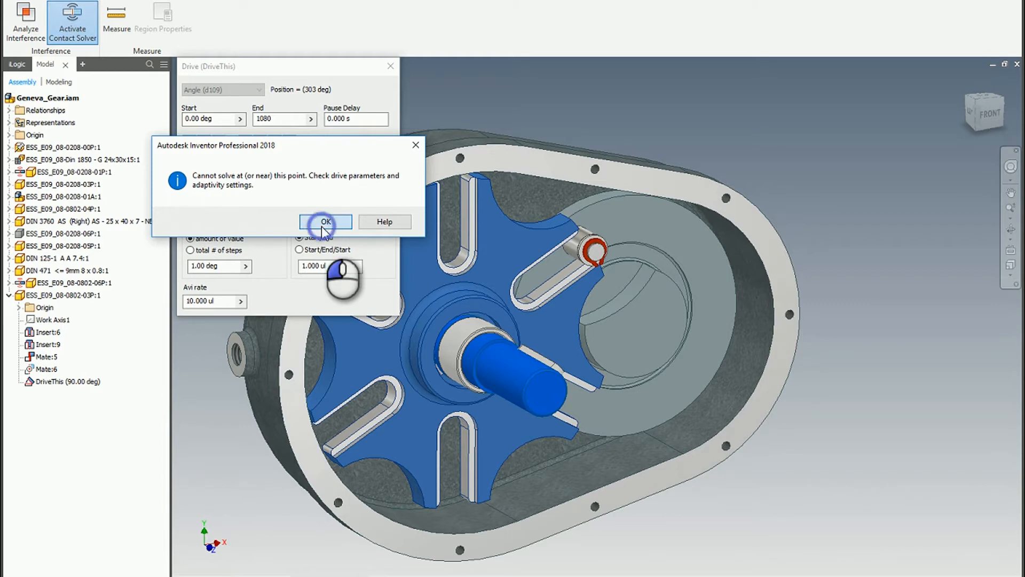
pyautogui.click(325, 222)
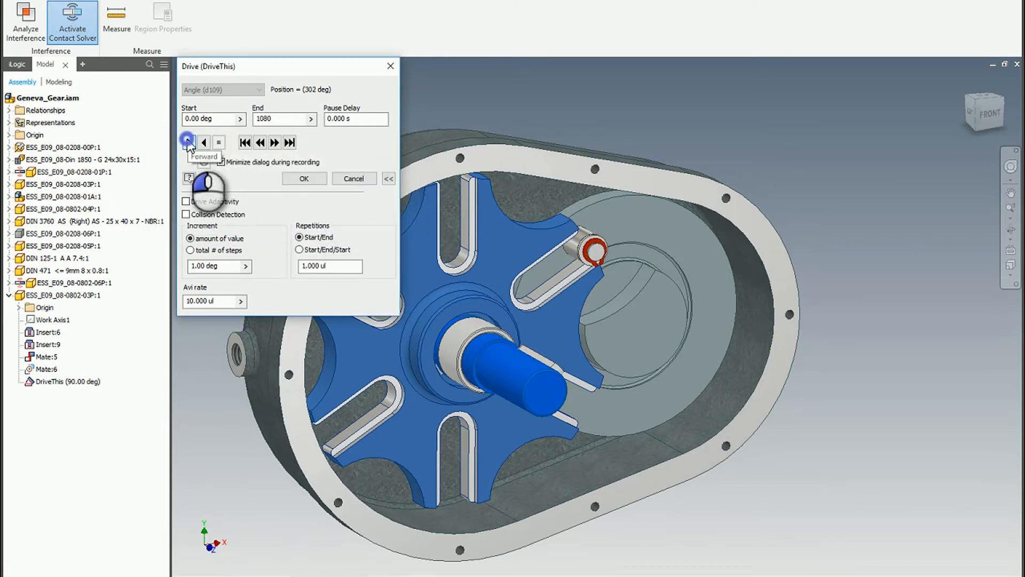
# - Resume driving forward until the Geneva wheel reaches the 1080-degree end
pyautogui.click(188, 142)
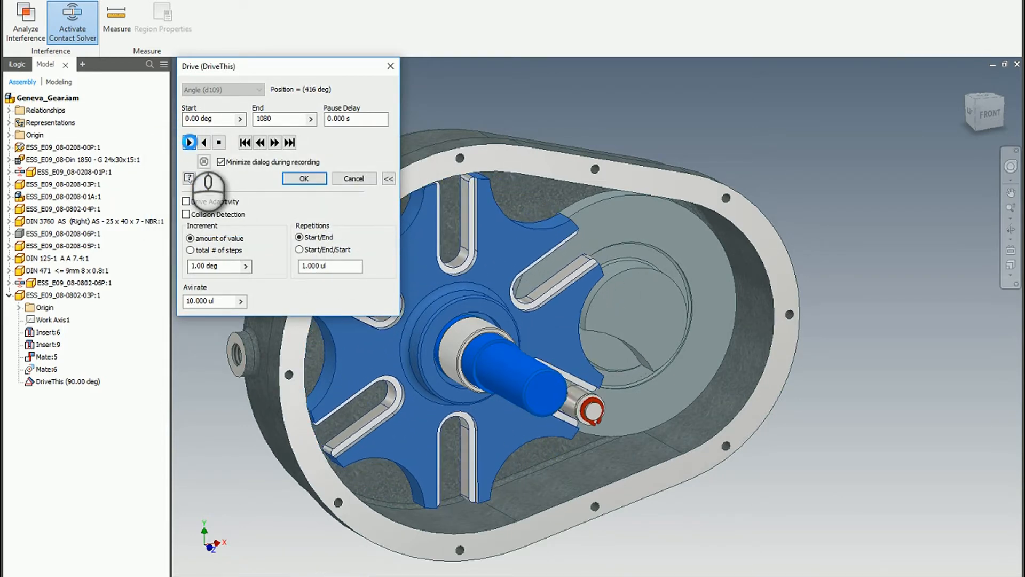
pyautogui.click(190, 142)
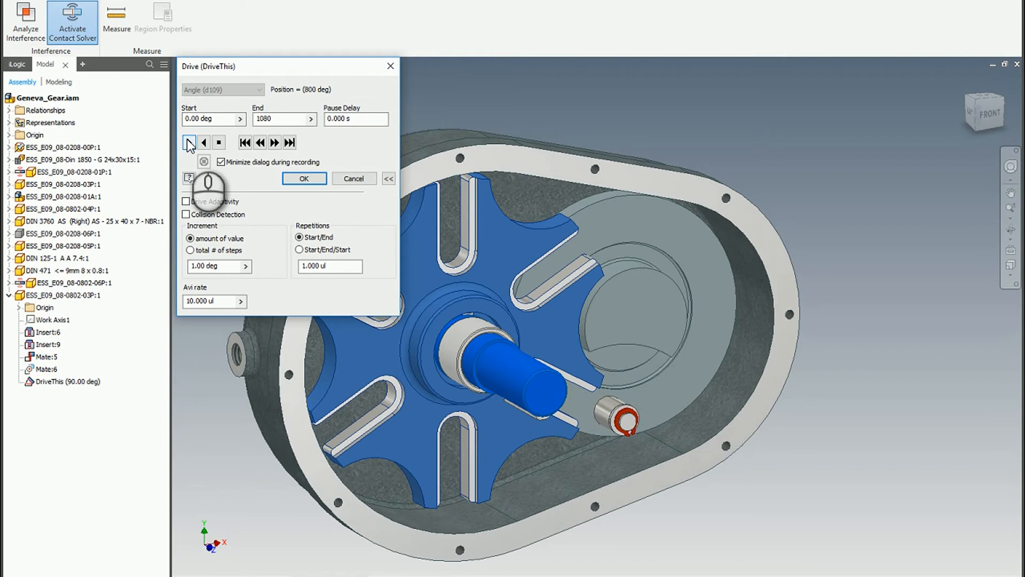
pyautogui.click(188, 142)
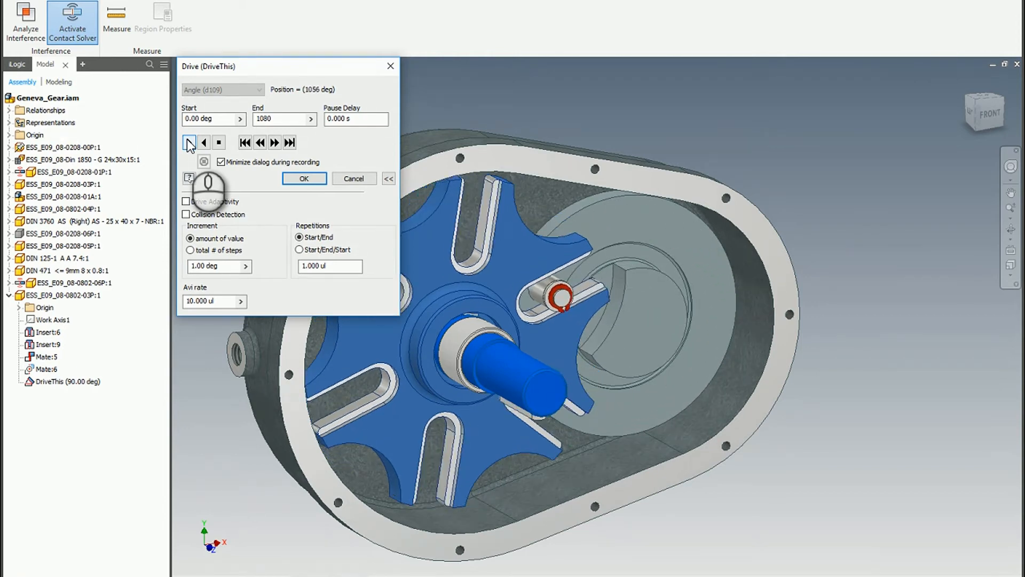
pyautogui.click(189, 142)
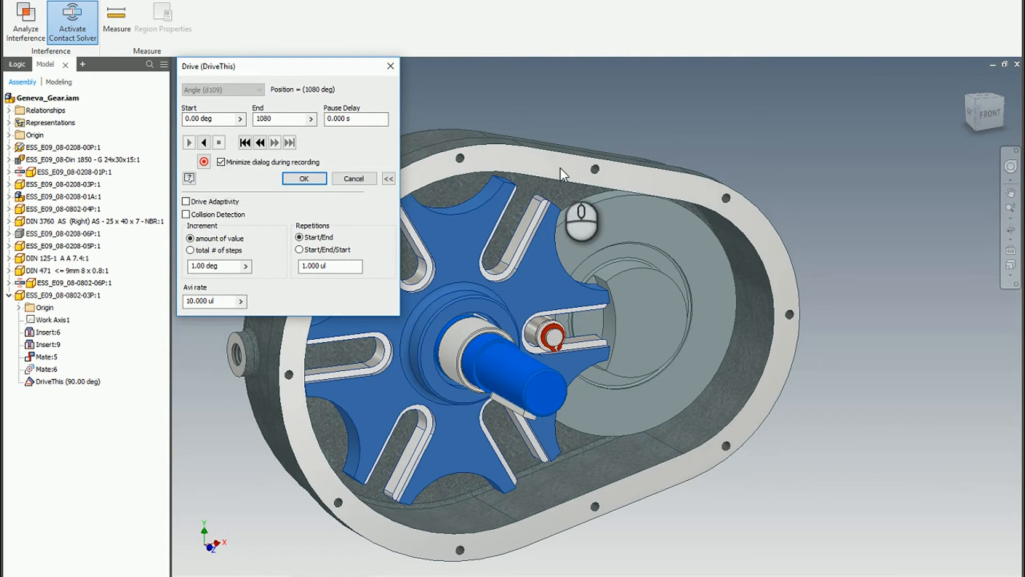
pyautogui.moveTo(627, 182)
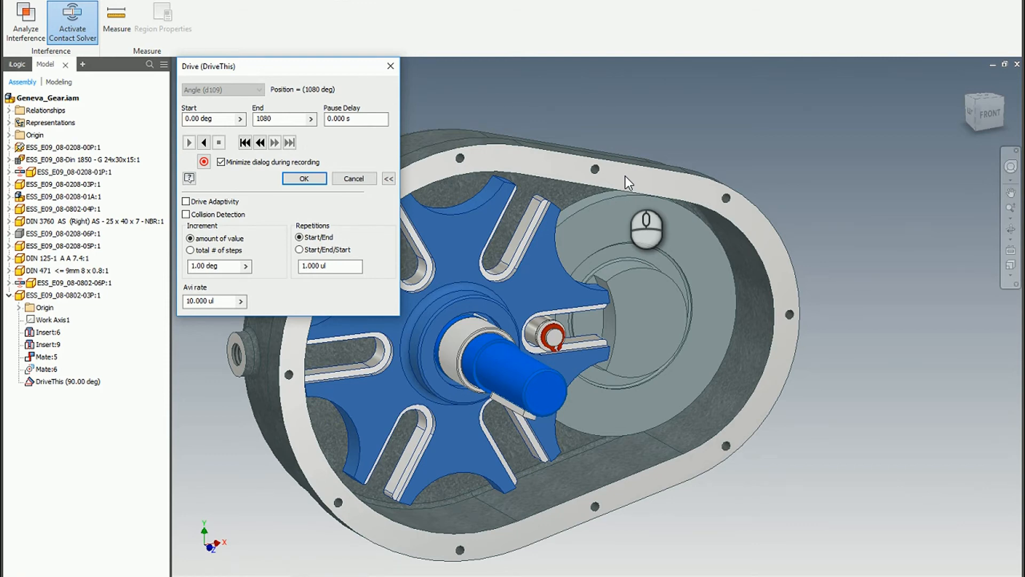
pyautogui.moveTo(677, 187)
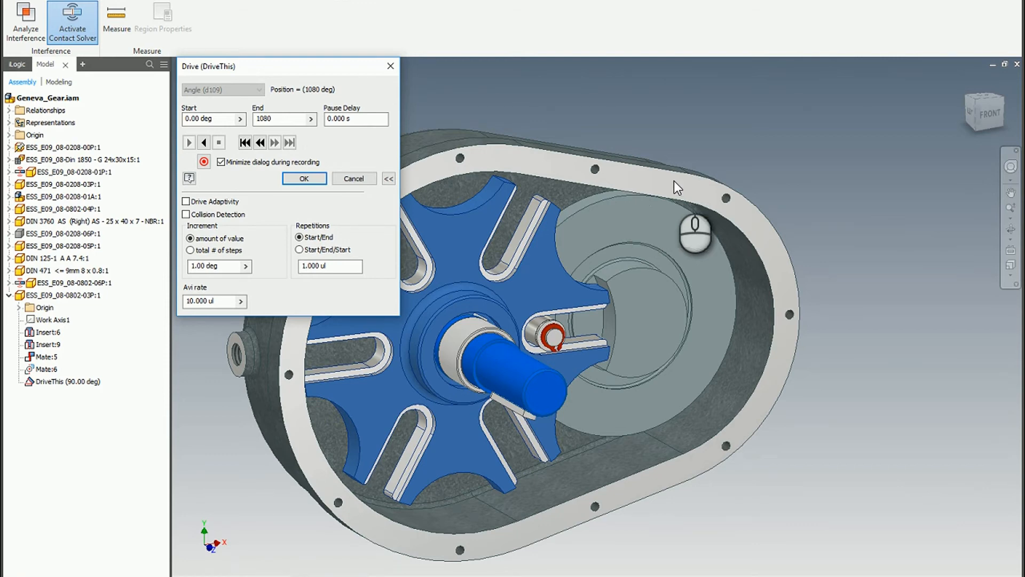